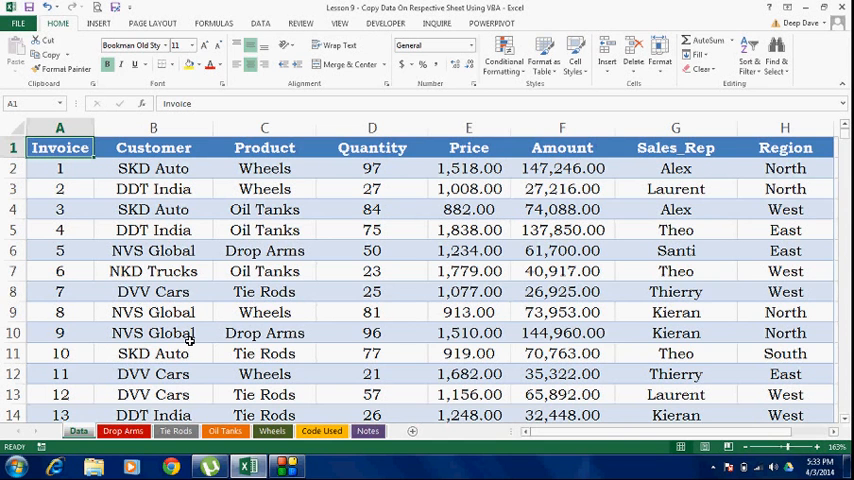
mouse_move(290, 318)
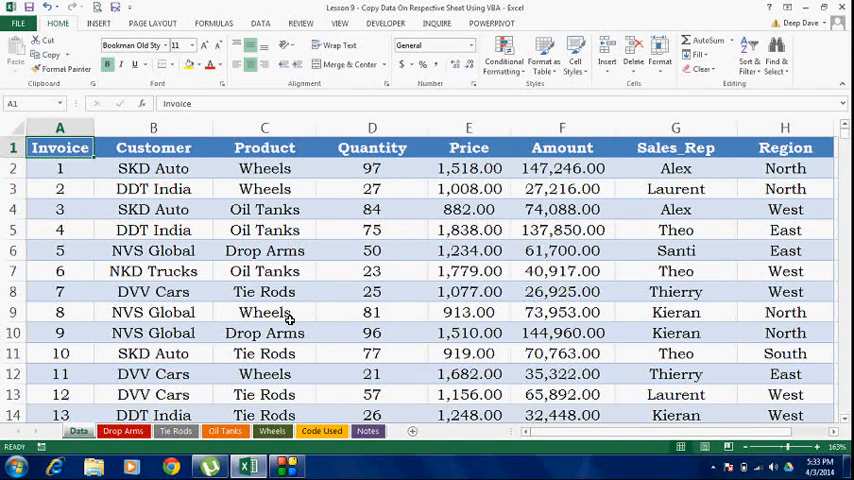
mouse_move(320, 324)
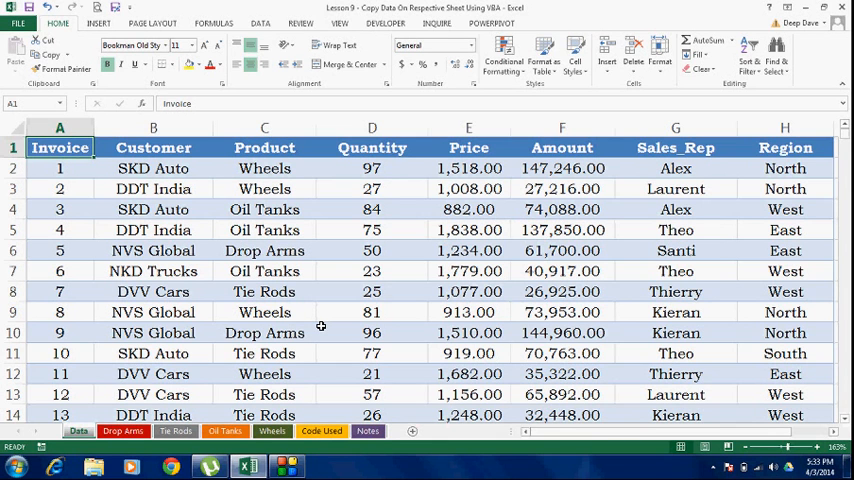
mouse_move(340, 312)
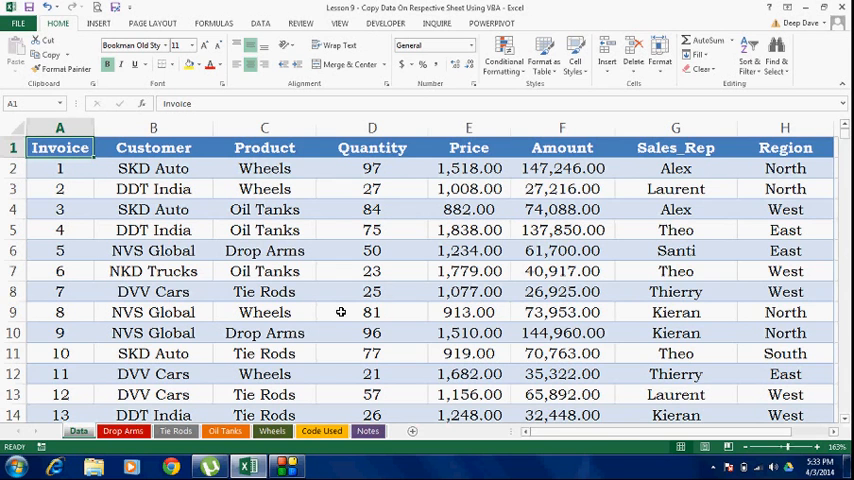
mouse_move(350, 292)
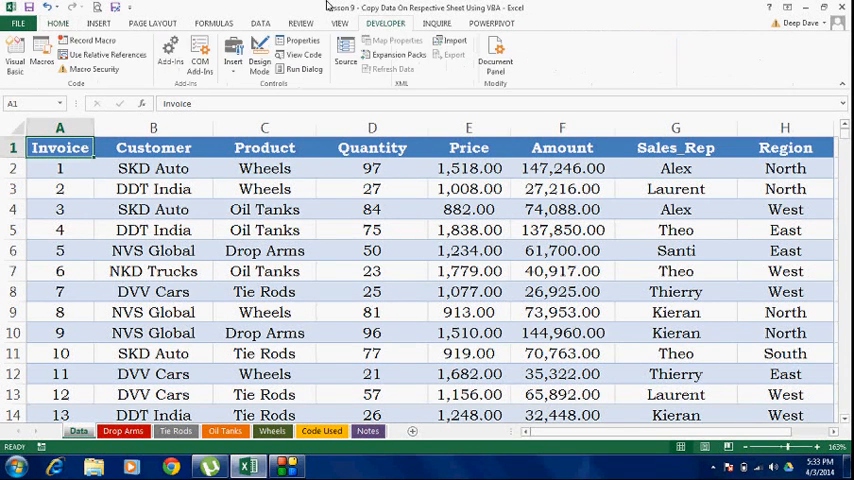
mouse_move(16, 52)
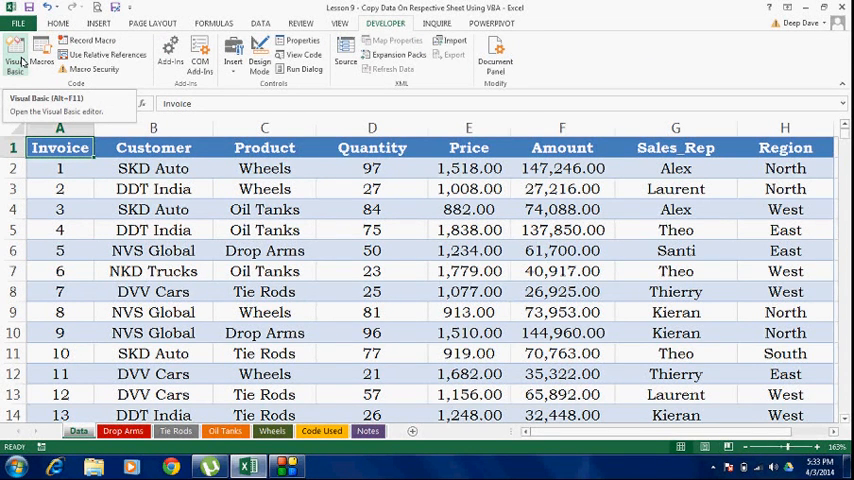
Step: Insert a new standard module, Module1, into the workbook's VBA project
click(16, 50)
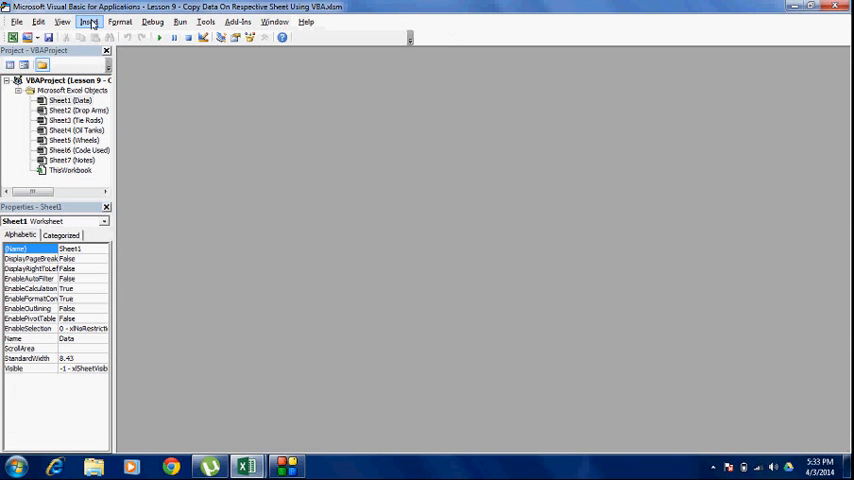
click(88, 20)
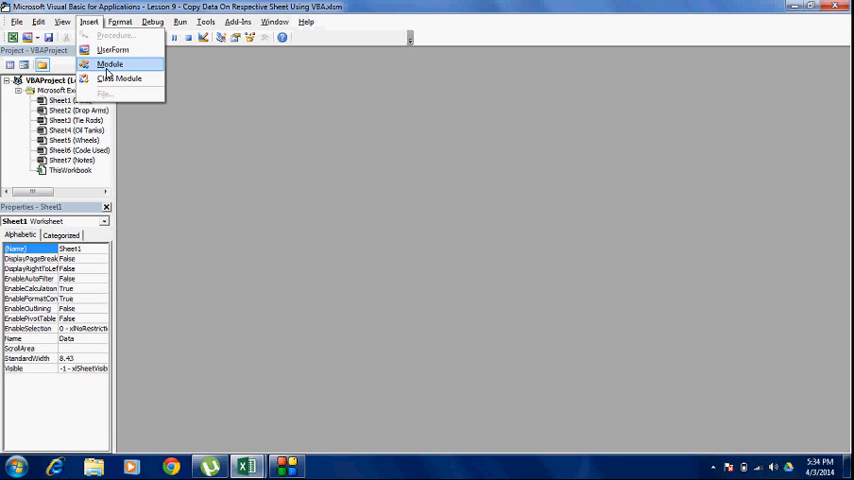
click(110, 64)
text(Option E)
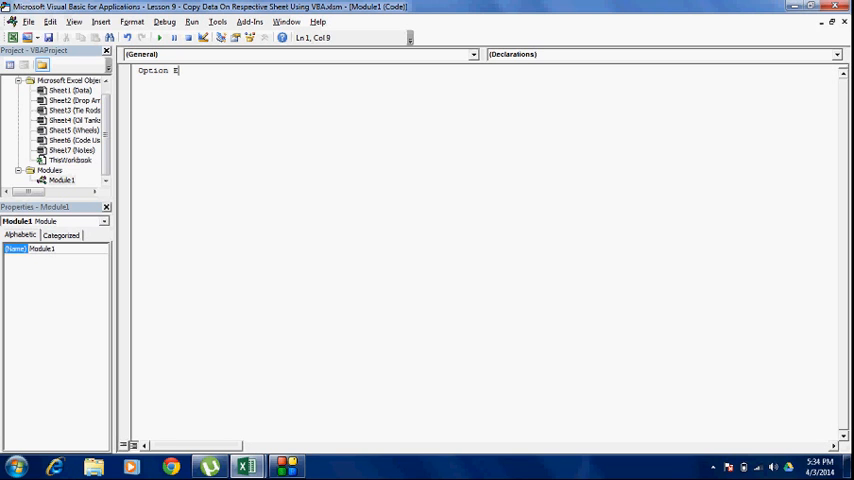
Step: Finish the Option Explicit line at the top of Module1 and move to the next line
text(xplicit)
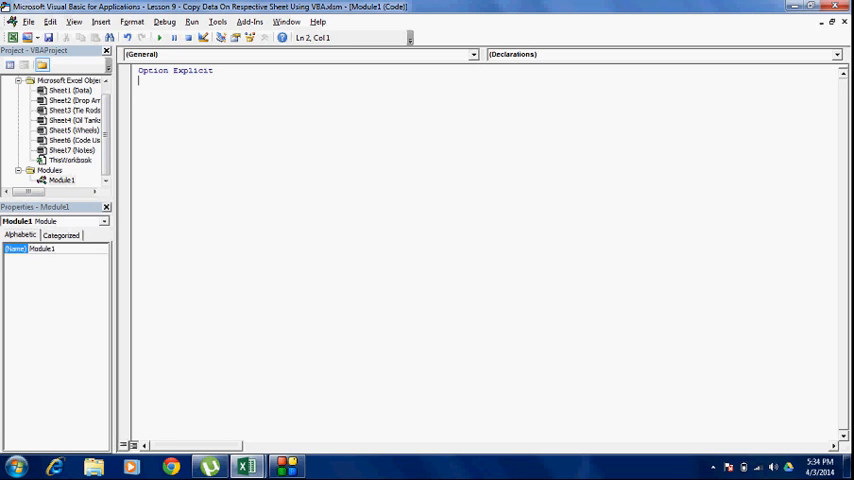
key(Return)
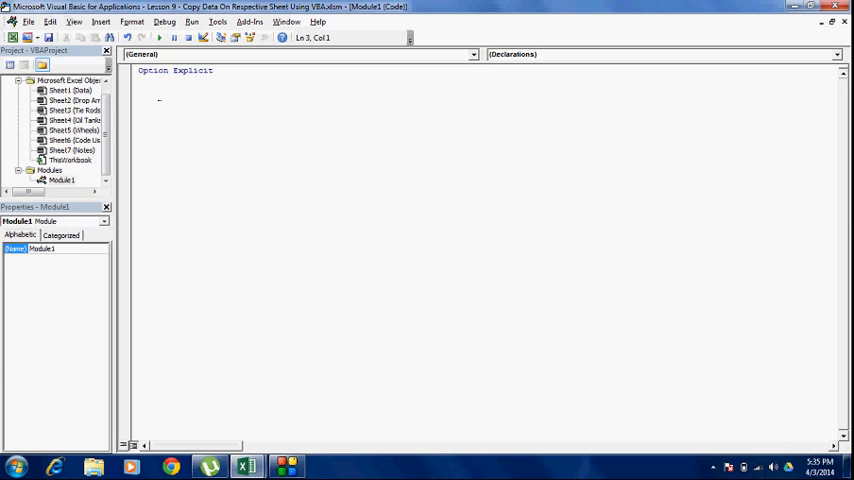
text(s)
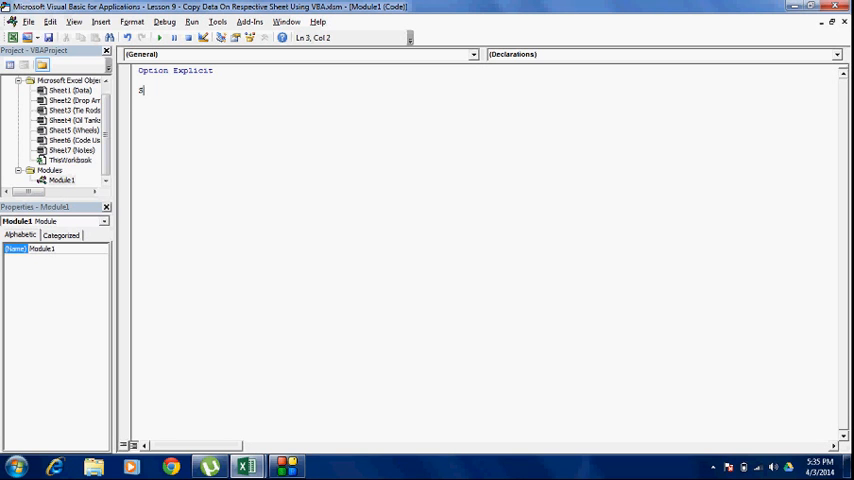
Step: Create the empty Sub PartSheets() procedure with its End Sub and enter its body
text(Sub FartSheets()
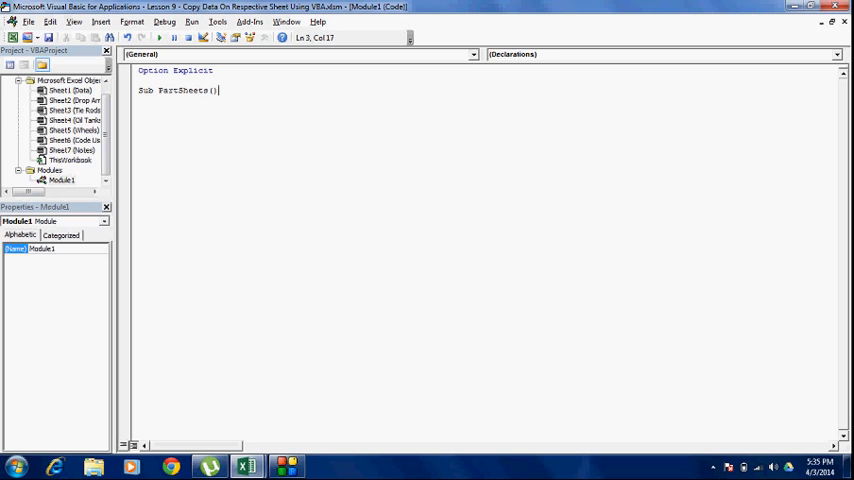
key(Return)
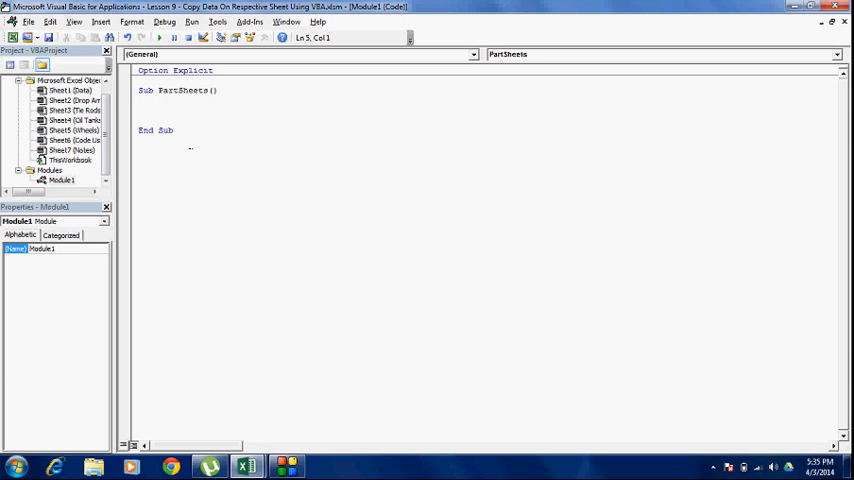
click(140, 110)
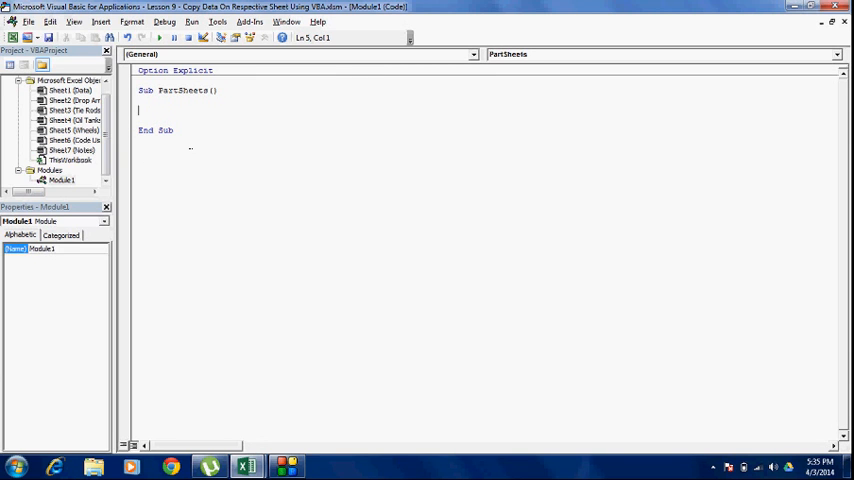
text(')
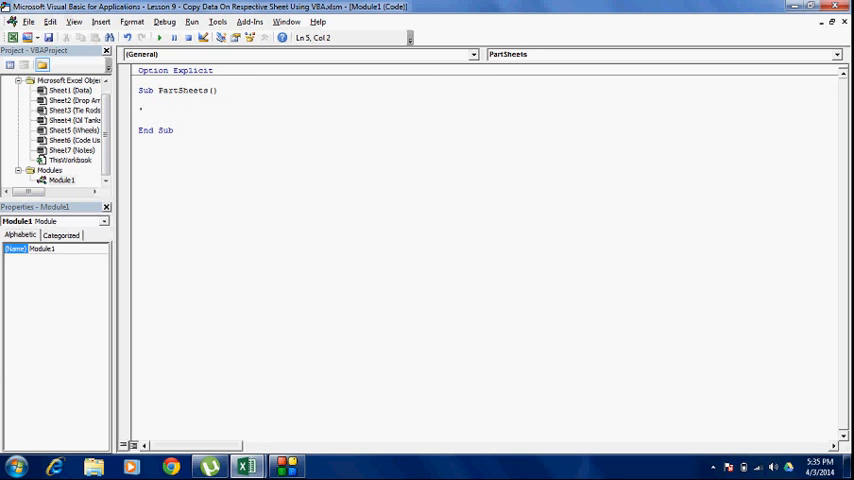
Step: Write the comment 'Code Copies Data Of All The Parts On Respective Sheets inside PartSheets
text(')
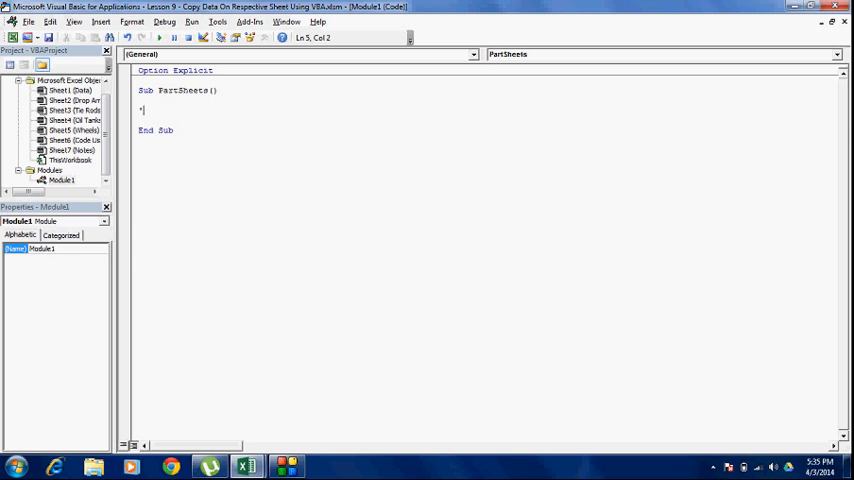
text(Code)
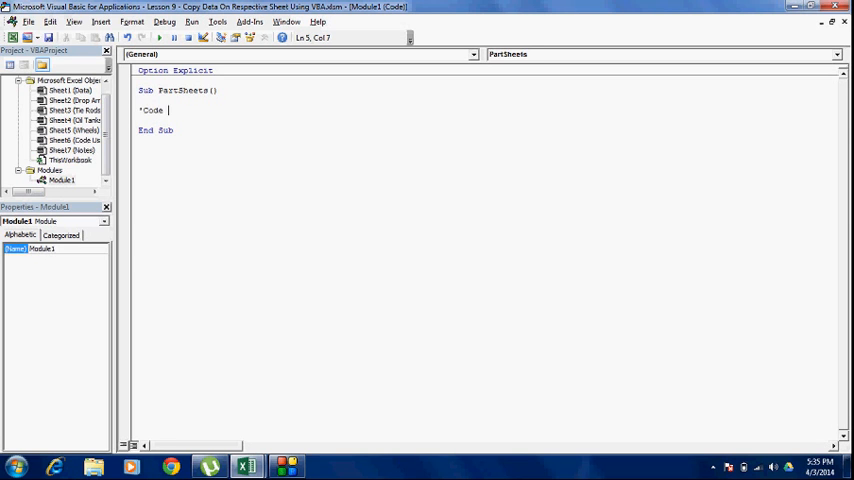
text(Cop)
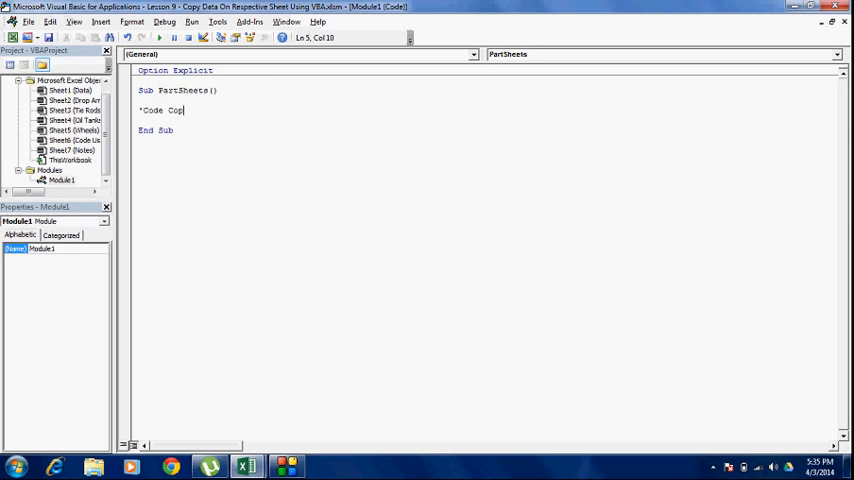
text(ies Data)
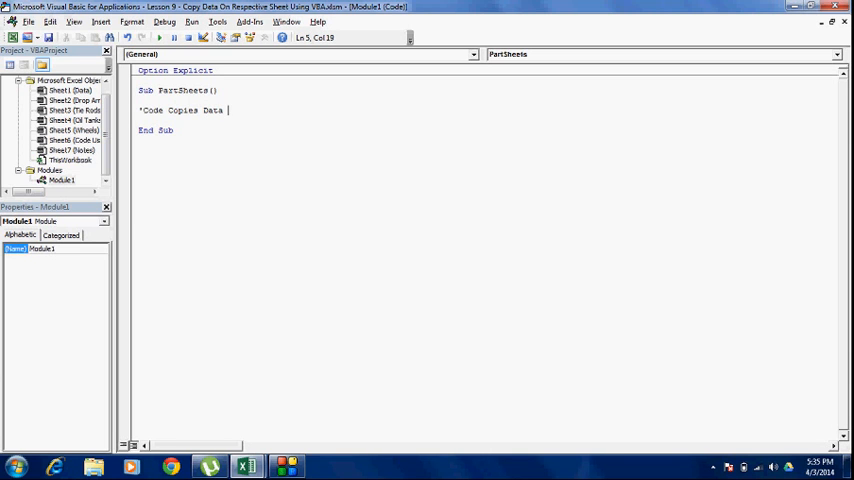
text(Of All)
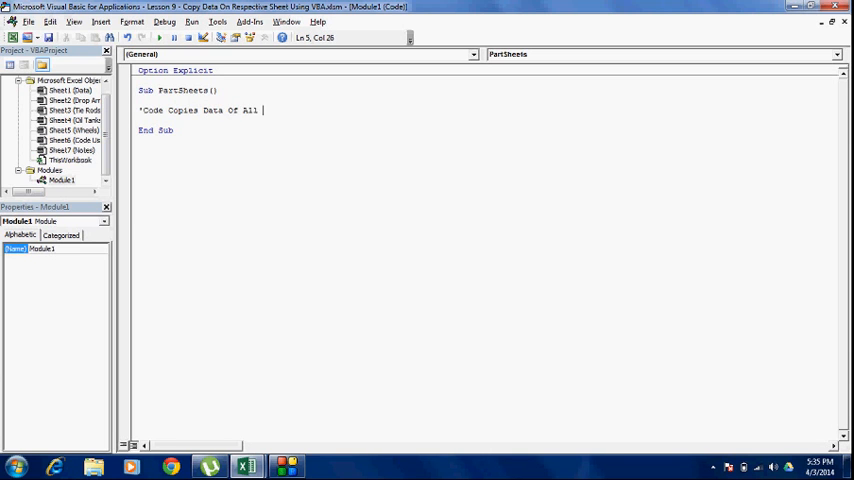
text(The Part)
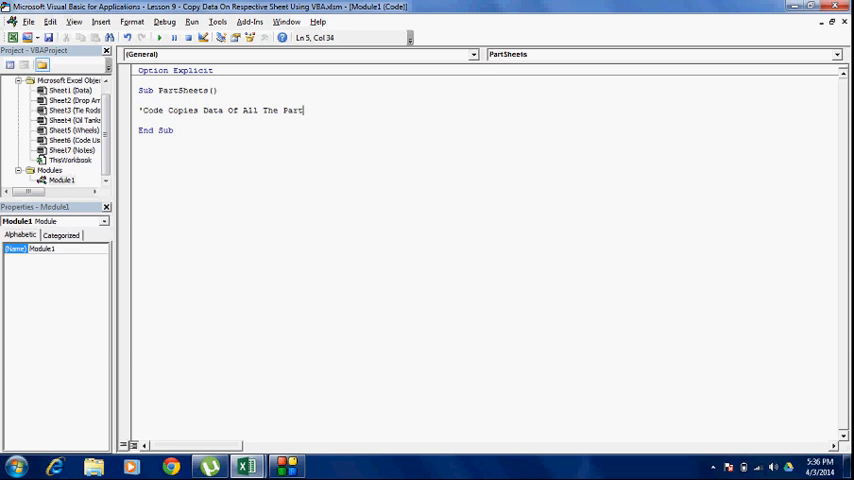
text(s O)
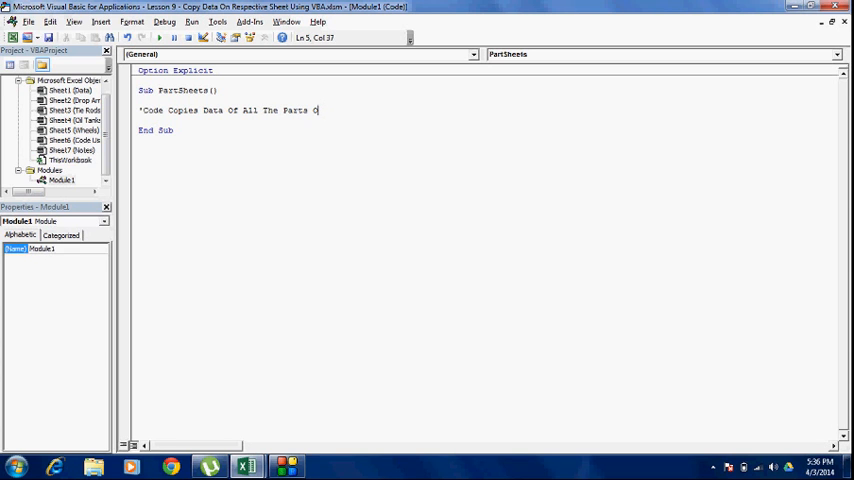
text(n Respective Sheets)
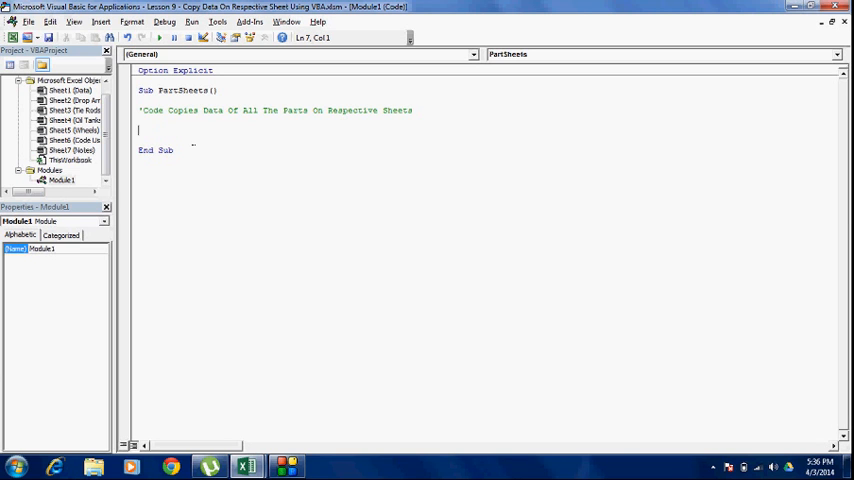
Step: Begin a Dim line declaring lR, lc and cl as Integer, ending with a comma
text(Dim LR as Integer)
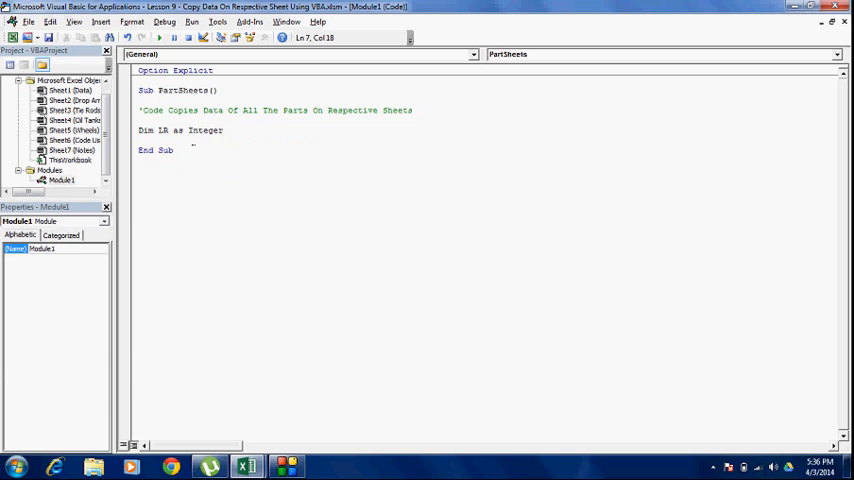
text(,)
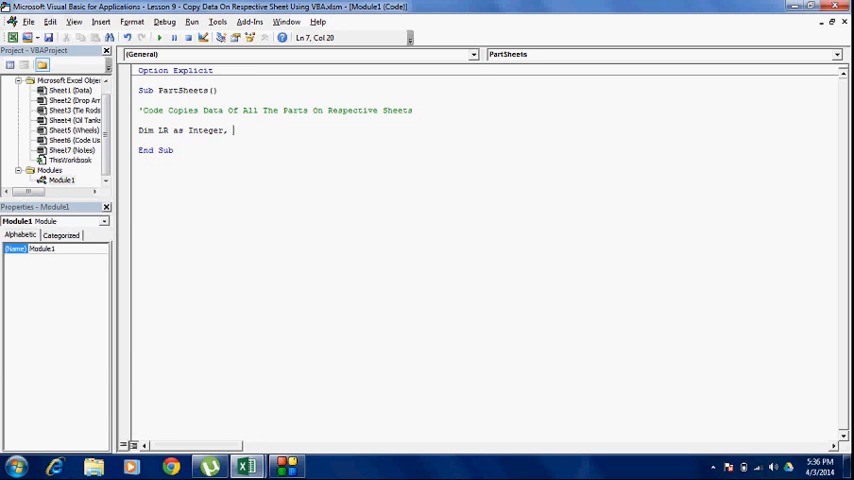
text(Lr1 A)
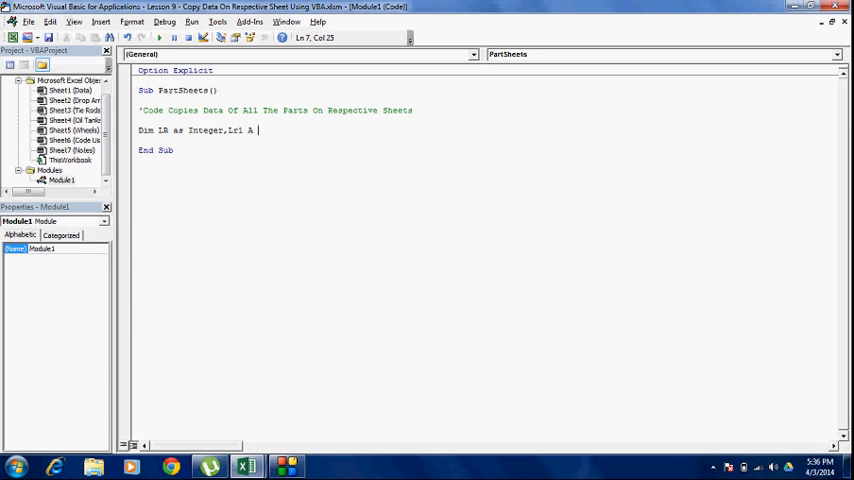
key(BackSpace)
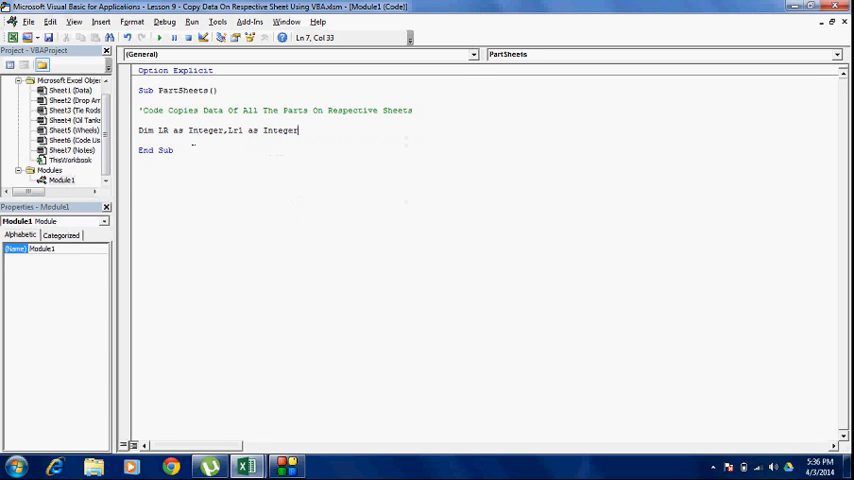
text(,)
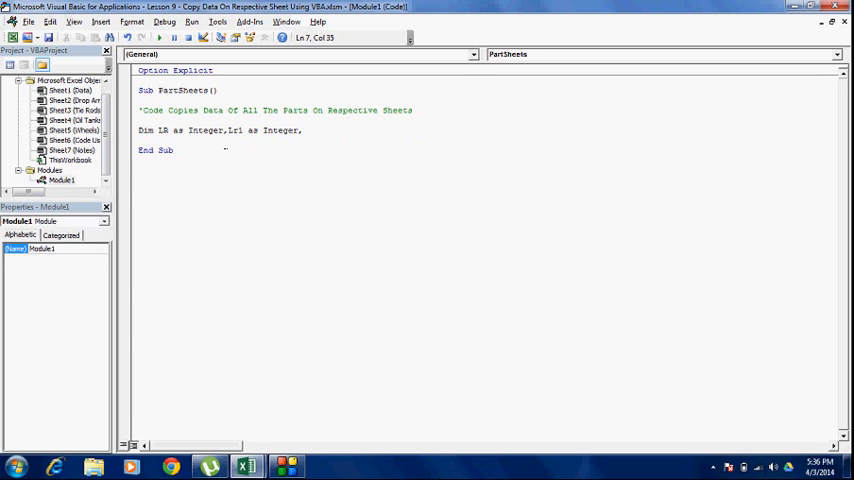
click(230, 130)
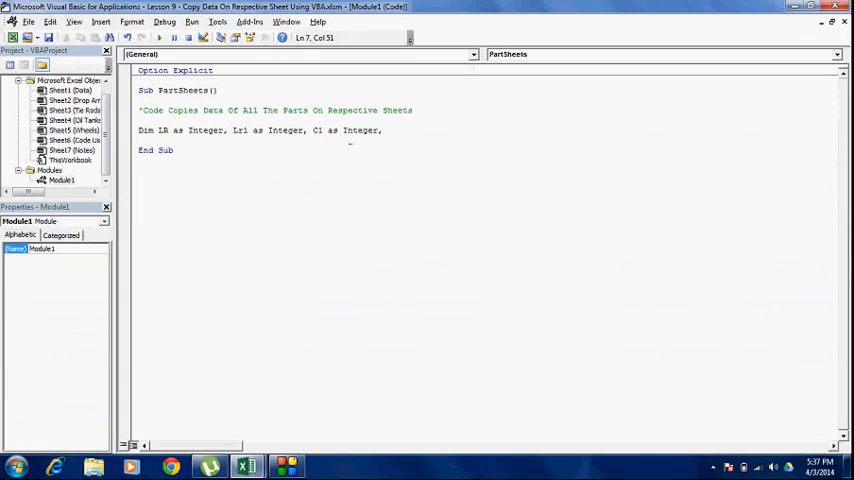
Step: Extend the Dim line with DA, TR, OT, Wheels and Data as Worksheet
text(DA)
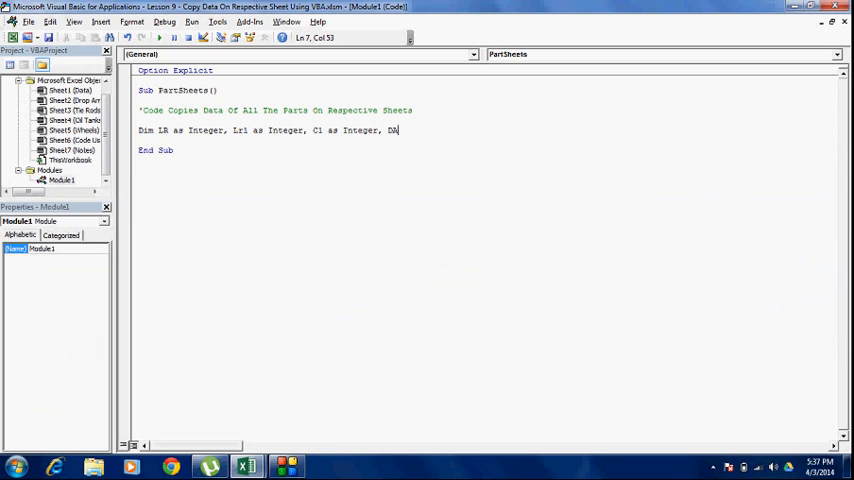
text(as wor)
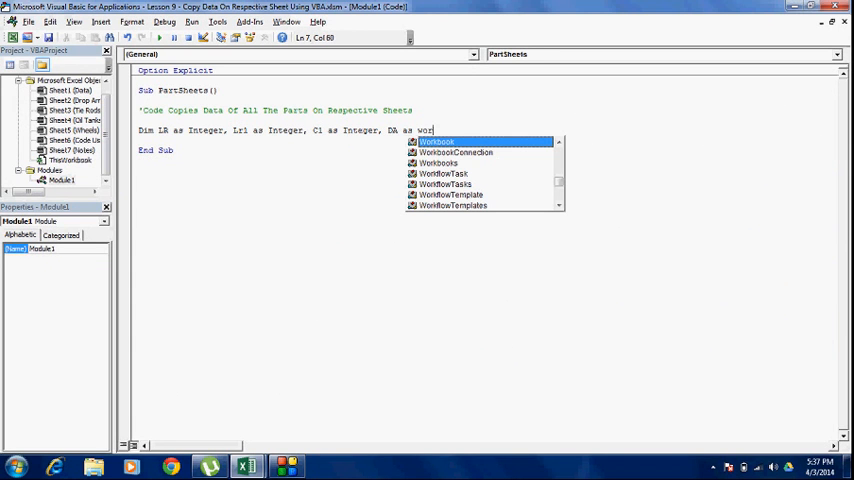
text(ka)
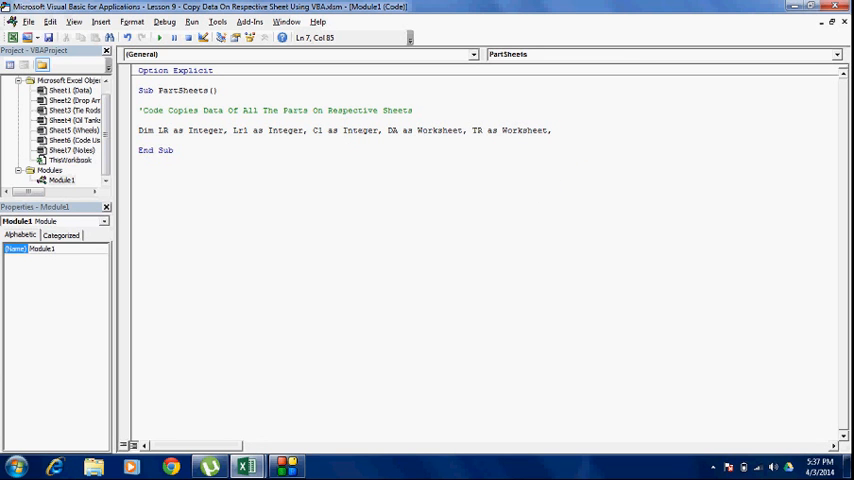
text(O)
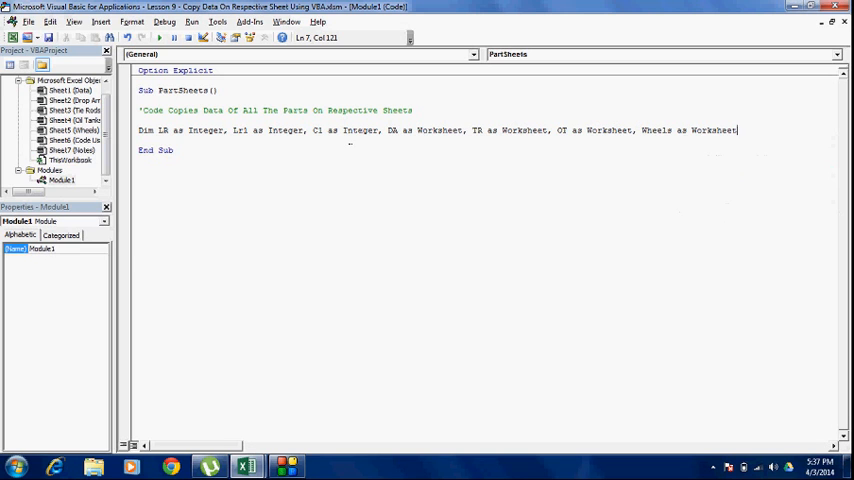
text(, Data as Worksheet,)
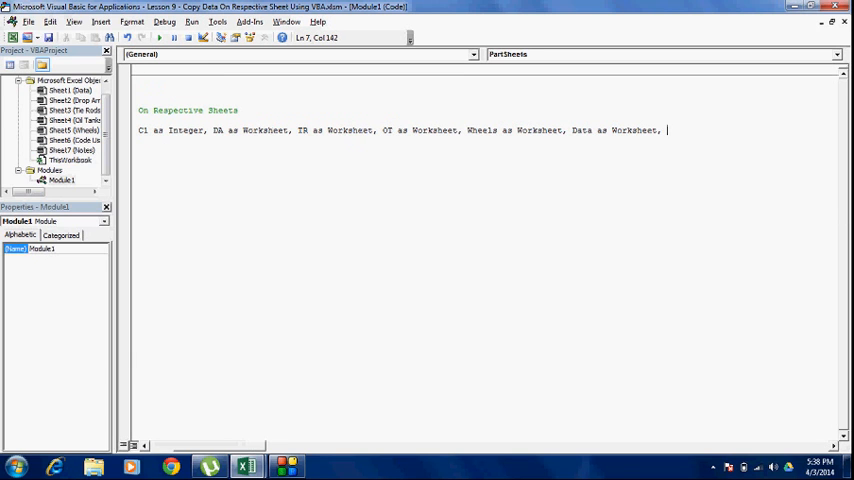
Step: Add Var As String to the declarations and begin the Application line below
text(Var as)
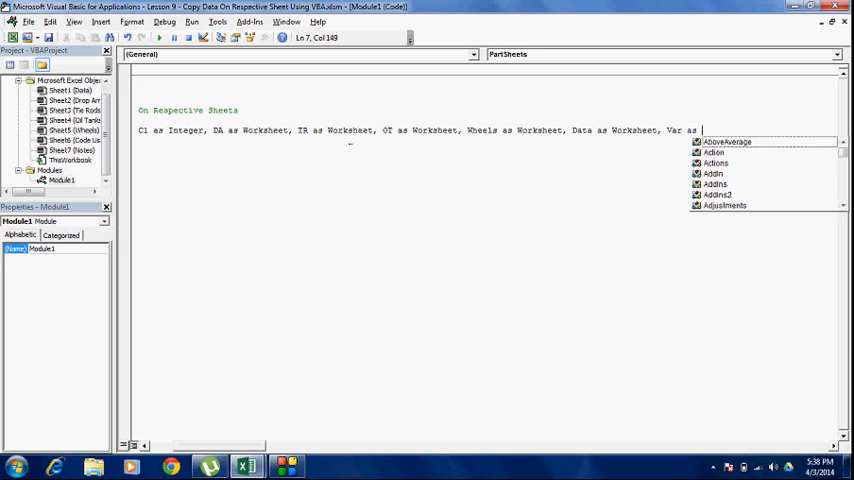
text(String)
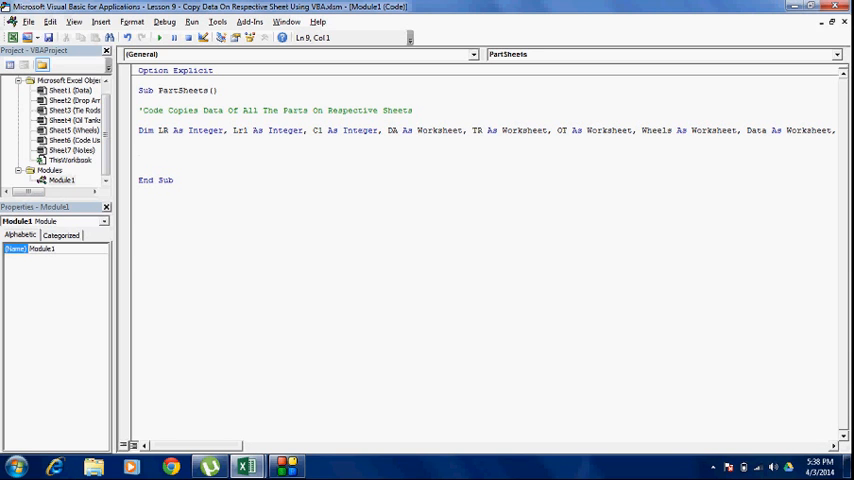
text(A)
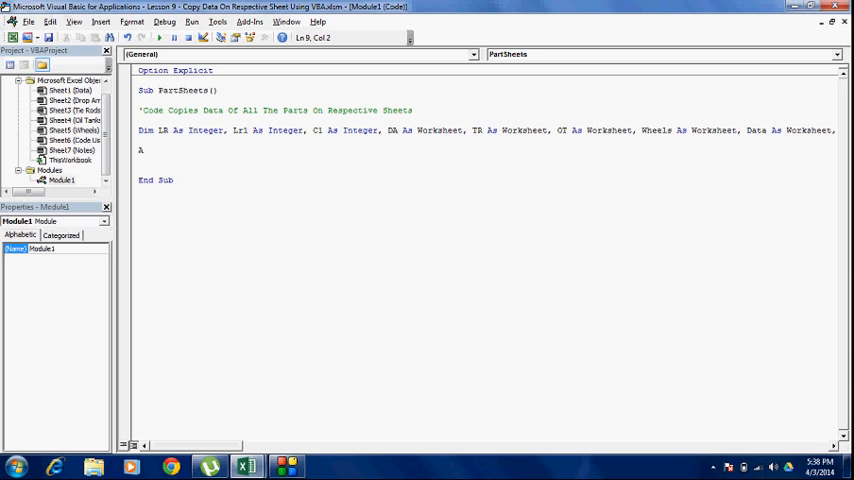
text(pplication)
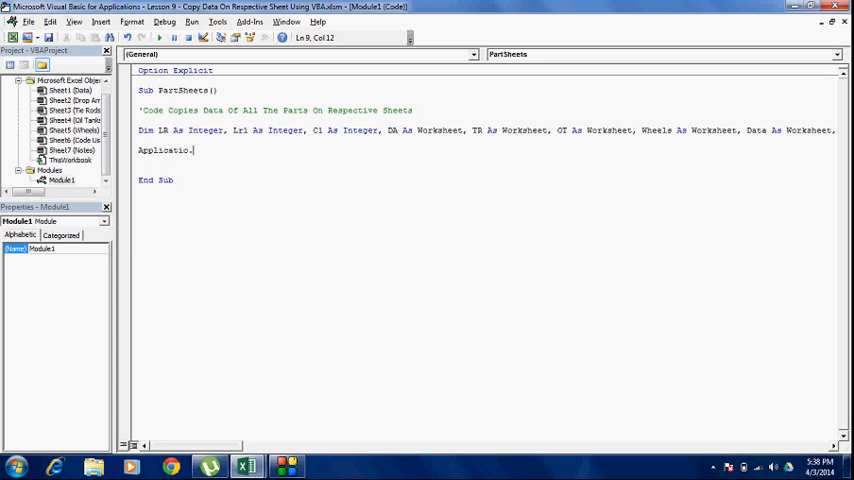
Step: Complete Application.ScreenUpdating = False below the Dim statement
text(ating = False)
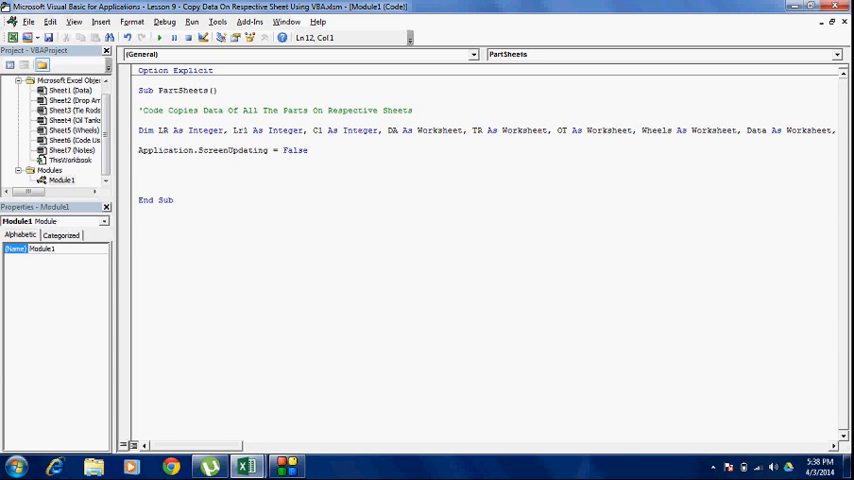
click(140, 180)
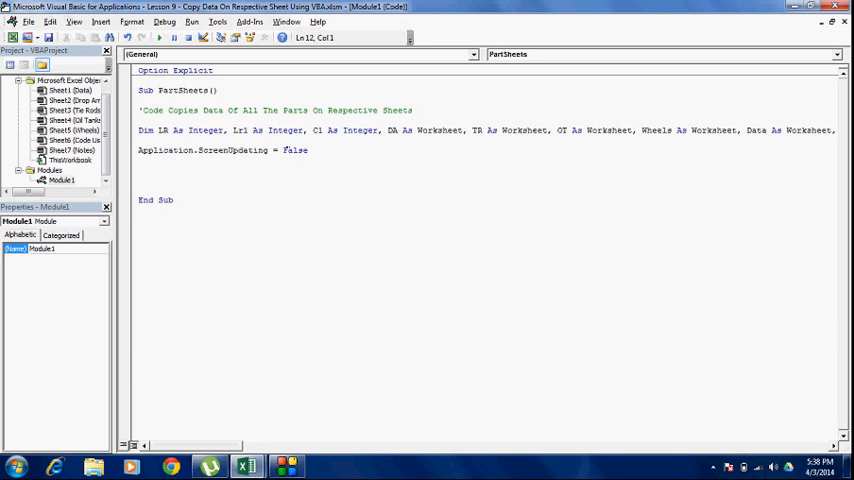
click(138, 178)
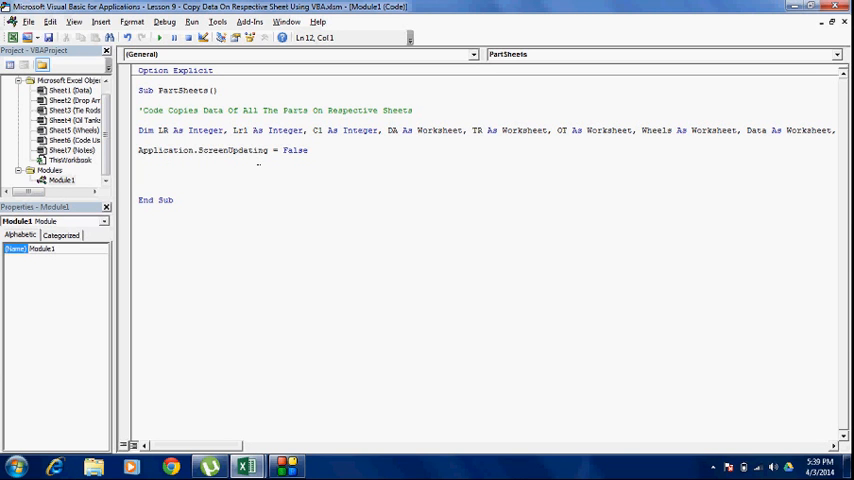
Step: Add Application.ScreenUpdating = True just above End Sub, leaving room for main code
text(Ap1)
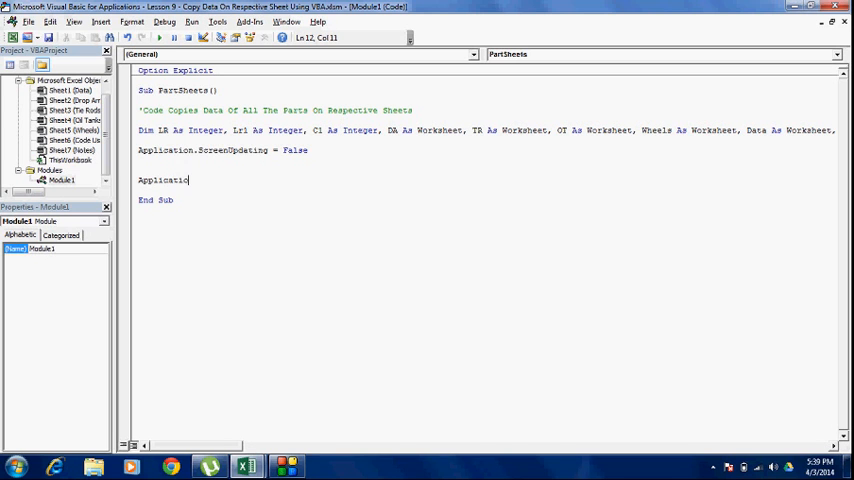
text(.s)
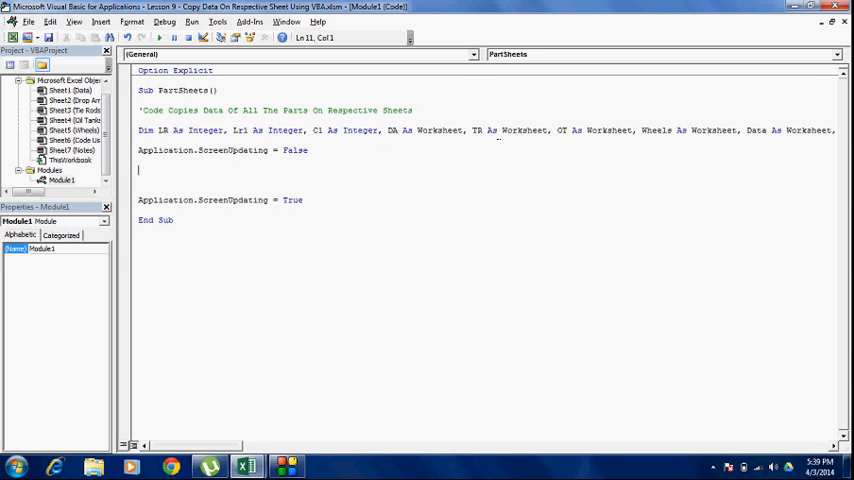
mouse_move(358, 192)
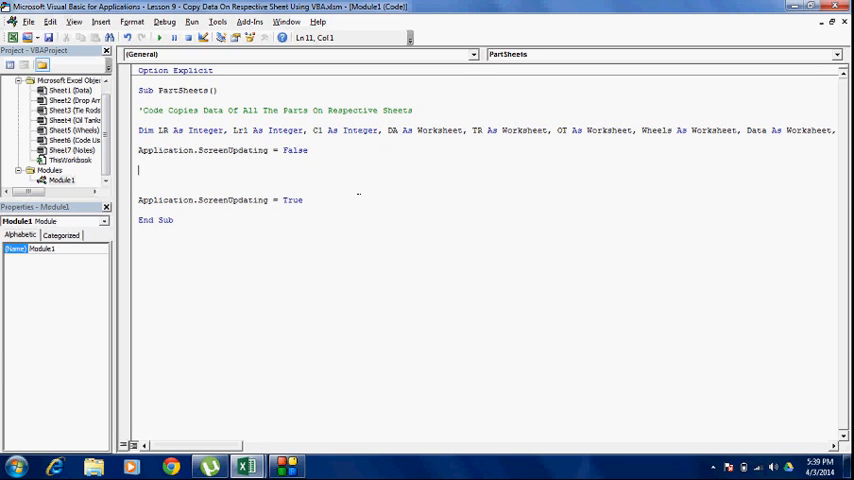
Step: Write Set DA = ThisWorkbook.Worksheets("Drop Arms") in PartSheets
text(Set DA as)
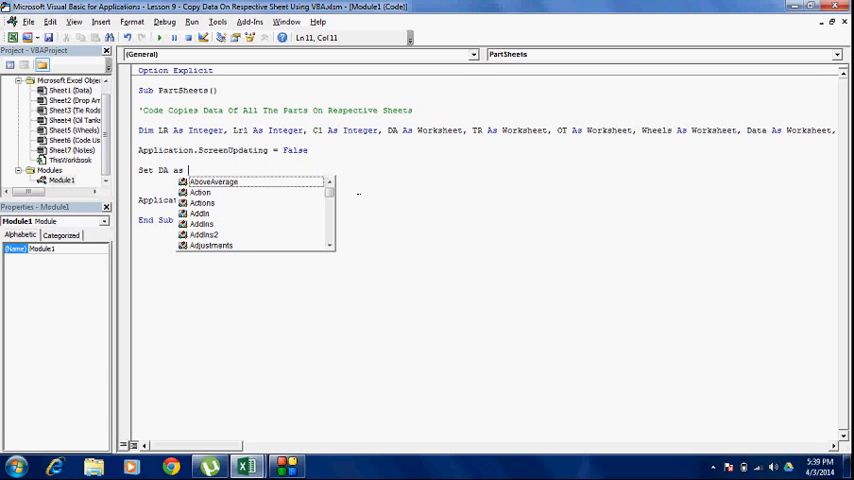
text(thisw)
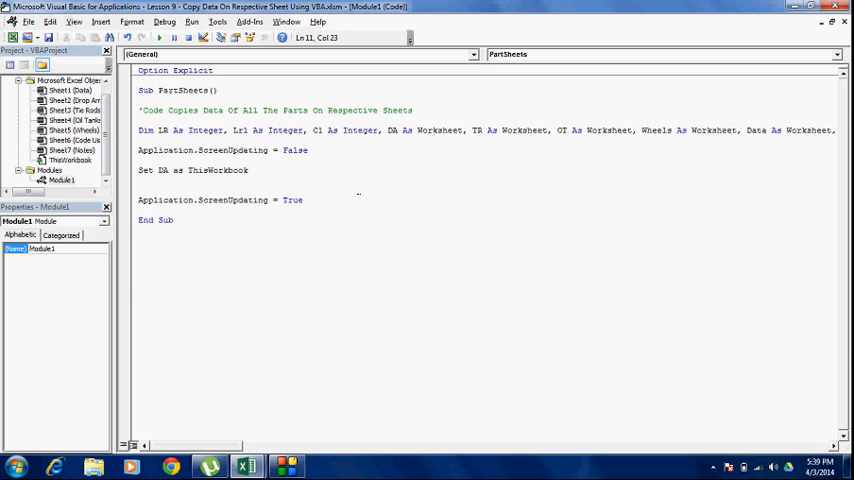
text(.W)
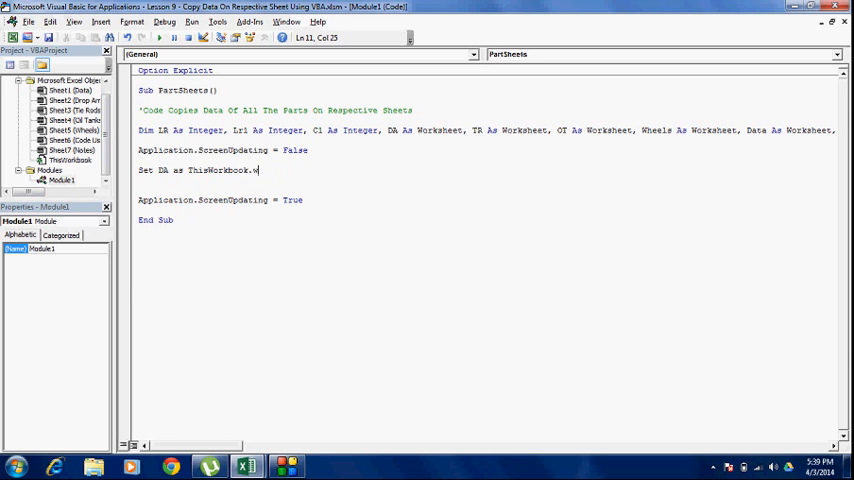
text(orksheets()
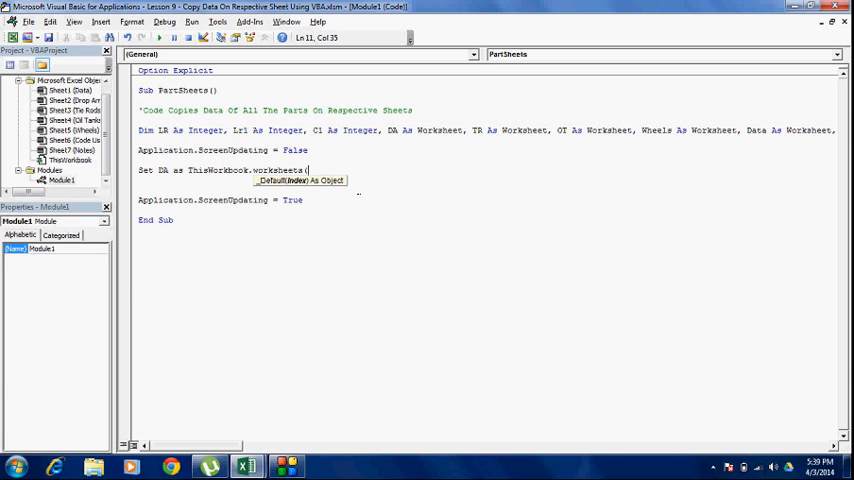
text("Drop)
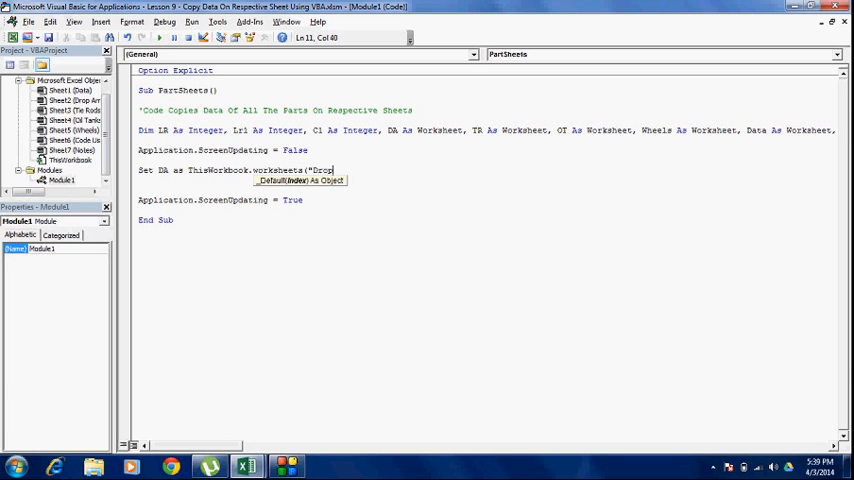
text(Arm)
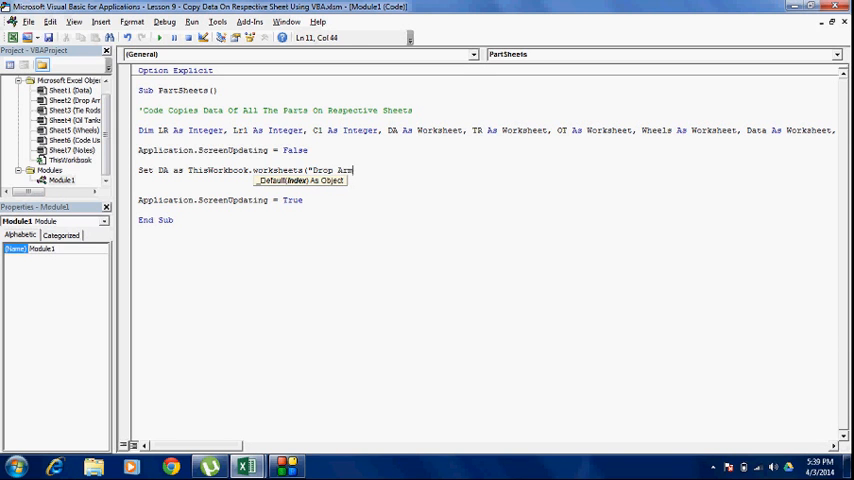
text(a)
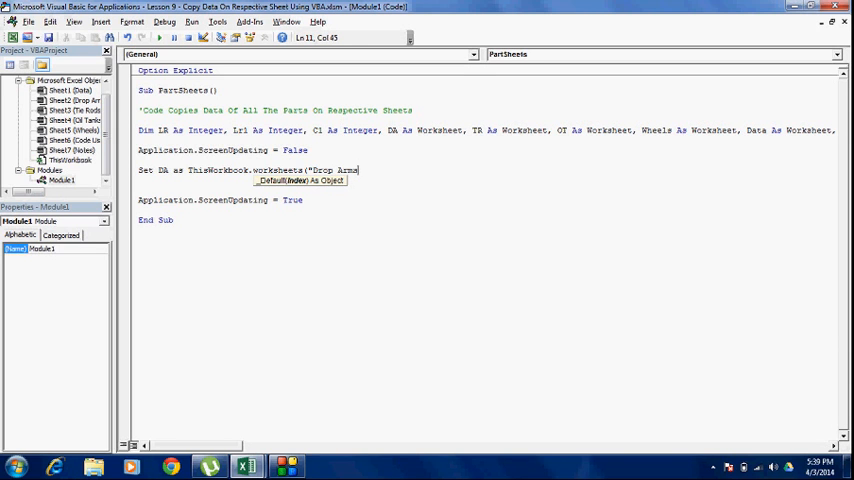
text("))
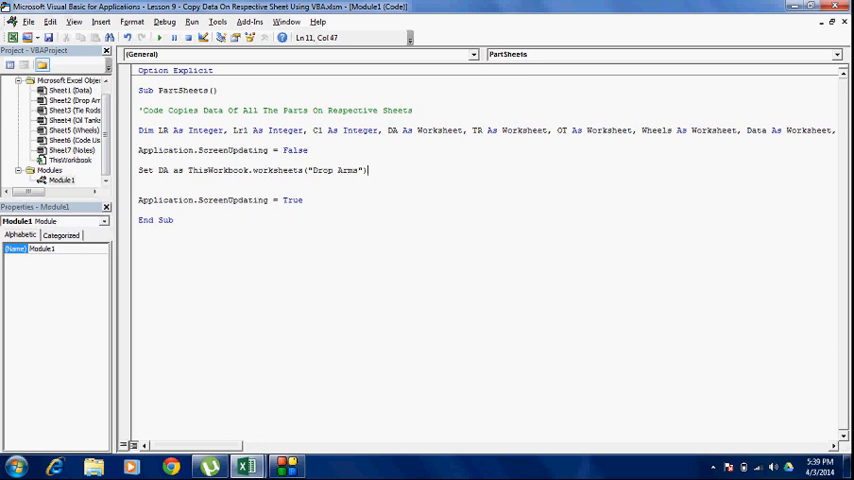
Step: Leave the Set line for checking and dismiss the compile error message
click(234, 36)
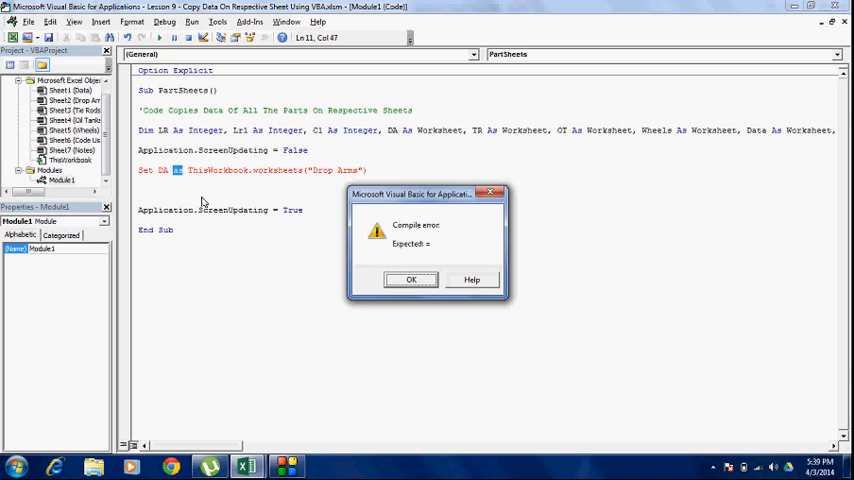
click(410, 280)
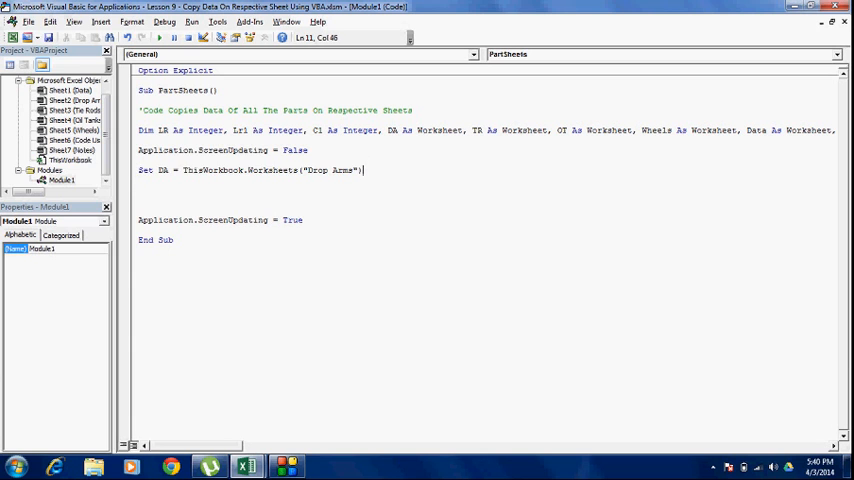
Step: Paste copies of the Set line and edit them for Tie Rods, Oil Tanks, Wheels and Data sheets
key(Return)
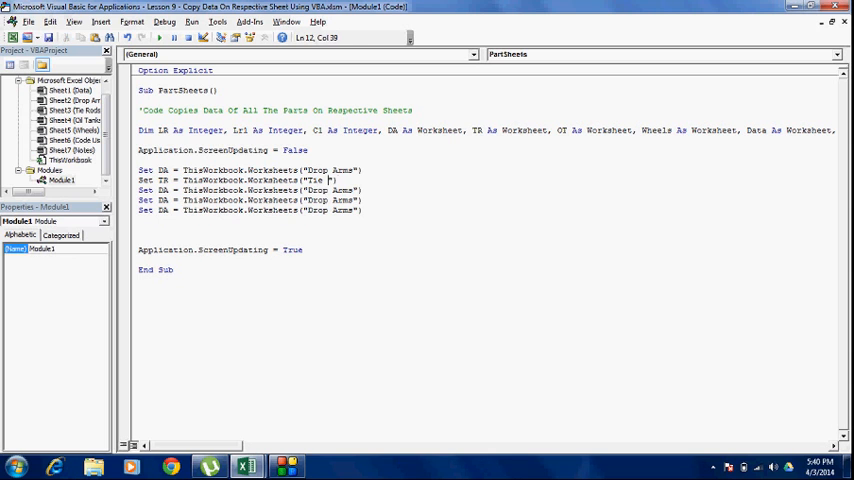
text(Rods)
click(250, 190)
text(OT)
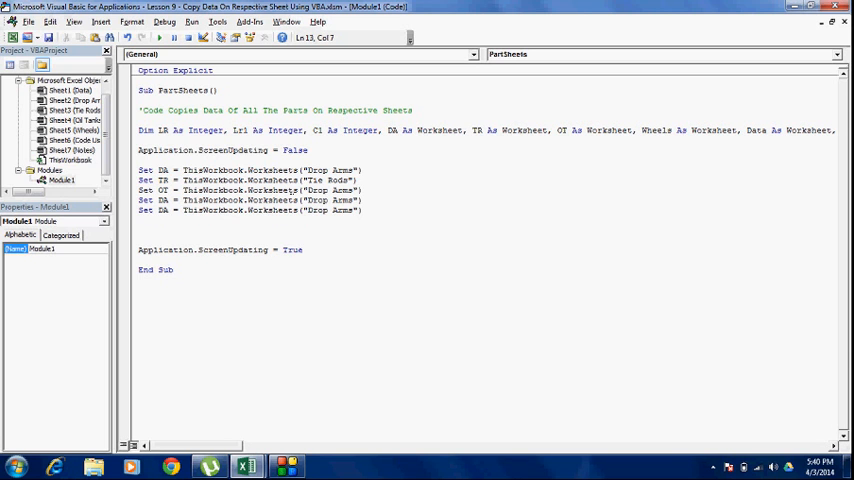
double_click(330, 190)
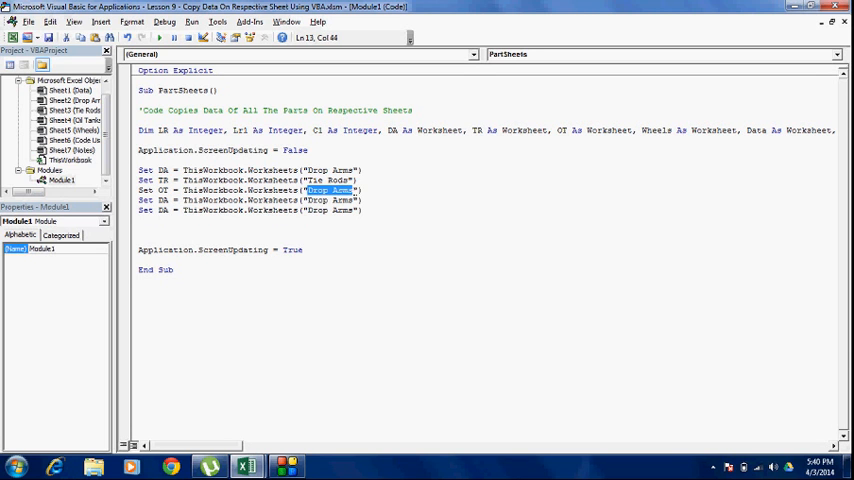
text(Oil Tanks)
click(250, 200)
text(Whee)
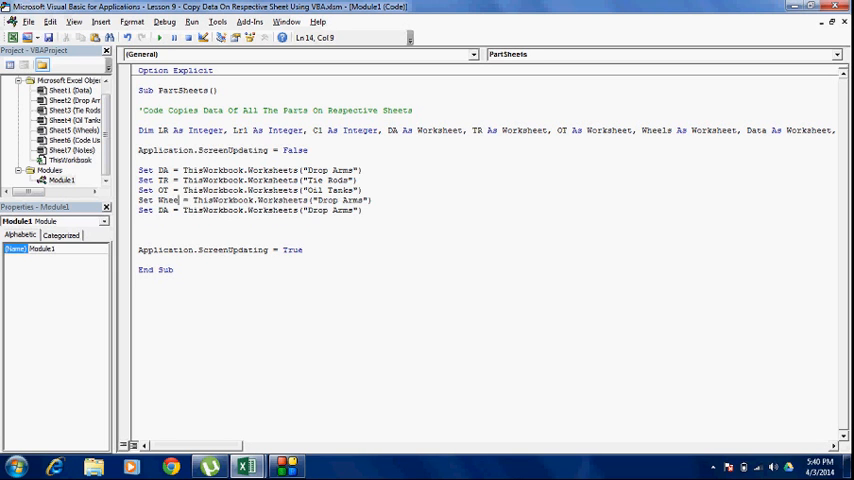
click(328, 200)
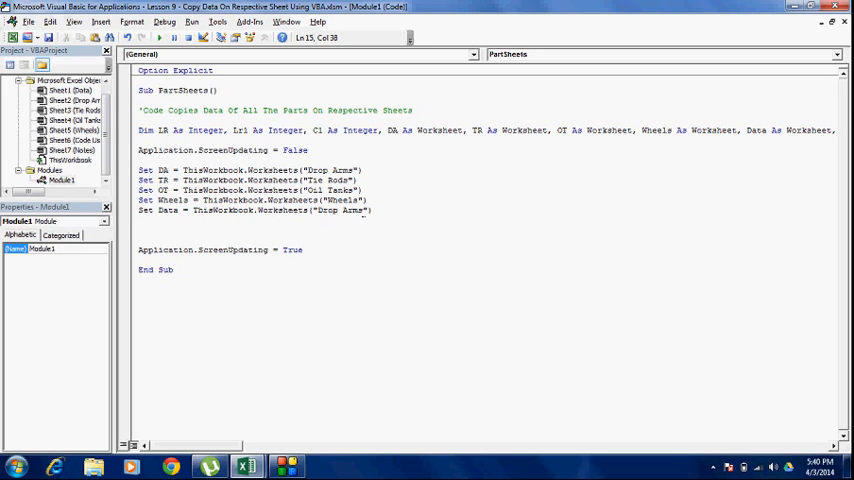
text(Data)
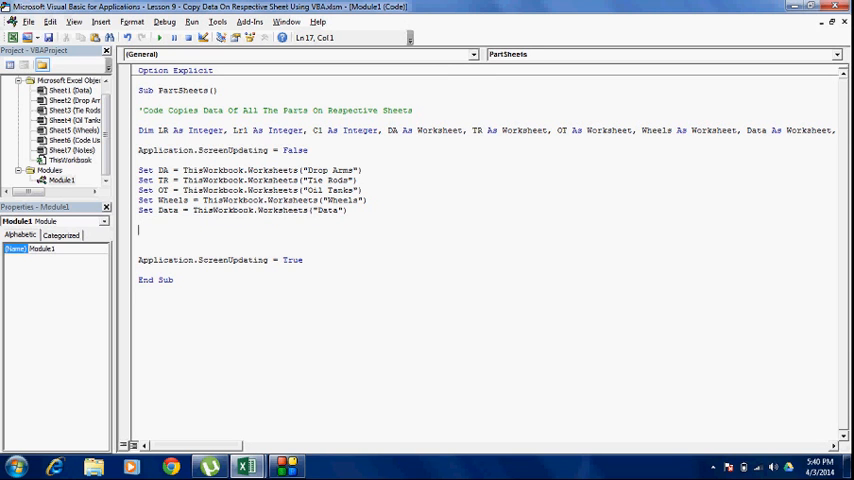
Step: Add a Data.Activate line below the Set worksheet assignments
text(Data.a)
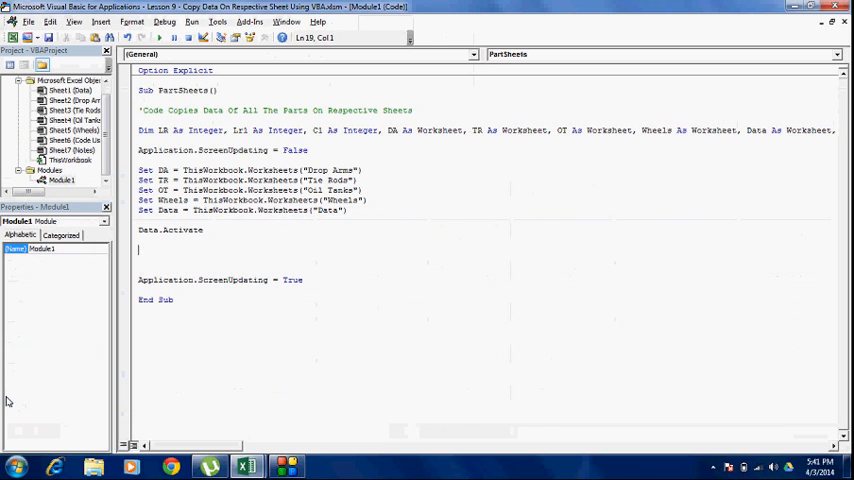
mouse_move(40, 404)
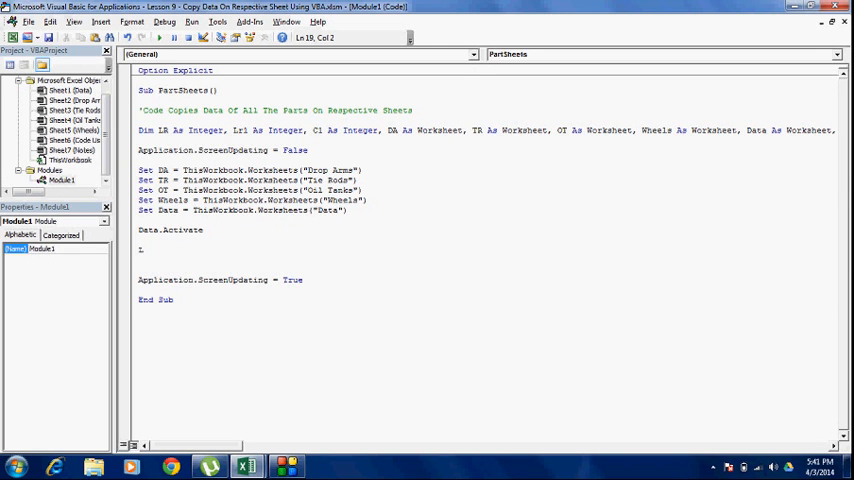
Step: Write LR = Data.Cells(Rows.Count, "A").End(xlUp).Row under Data.Activate
text(LR =)
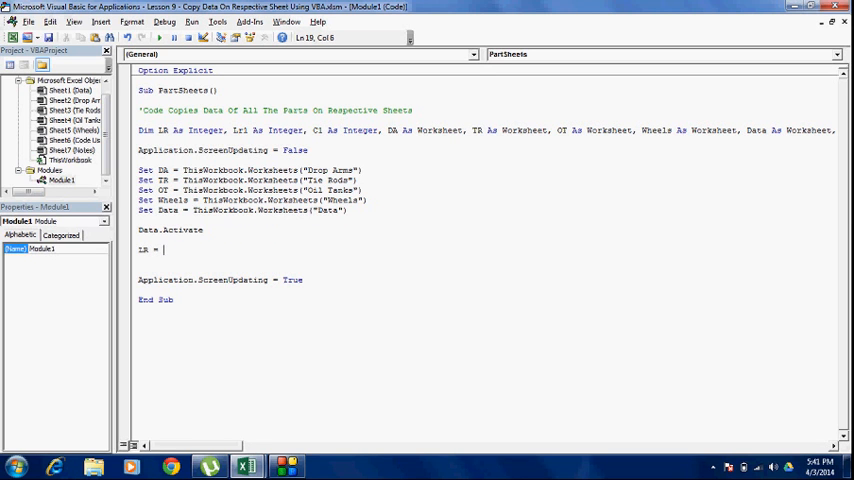
text(d)
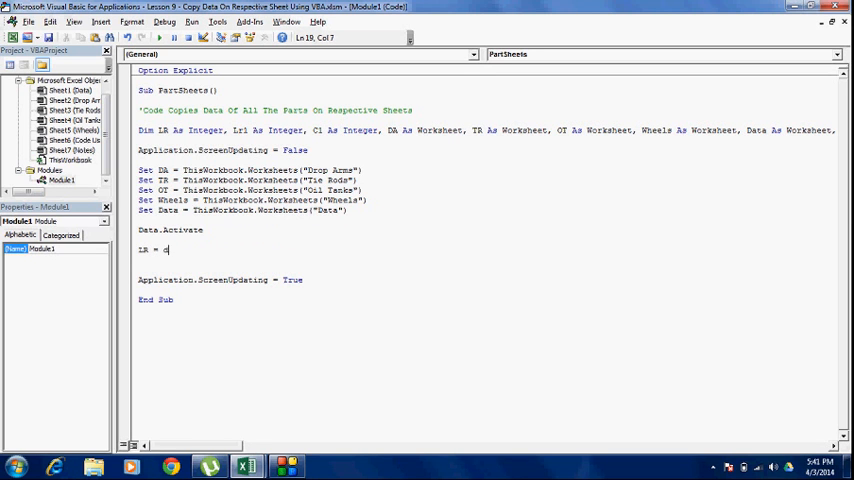
text(ata.ce)
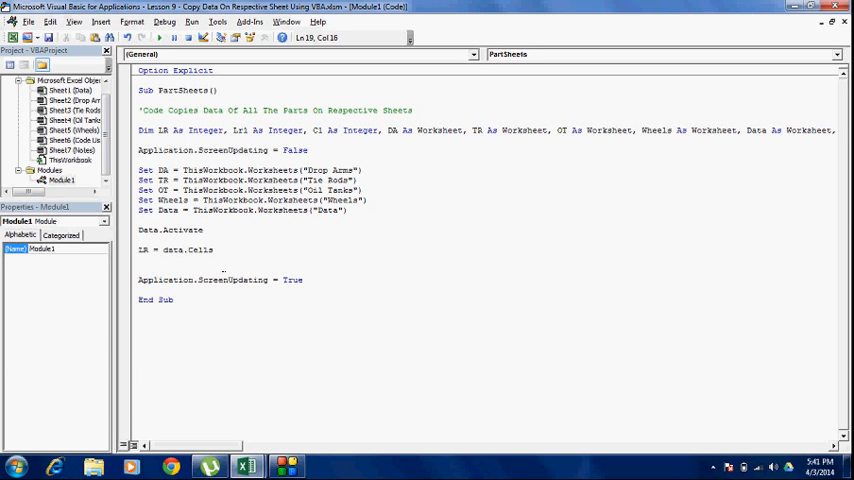
text(()
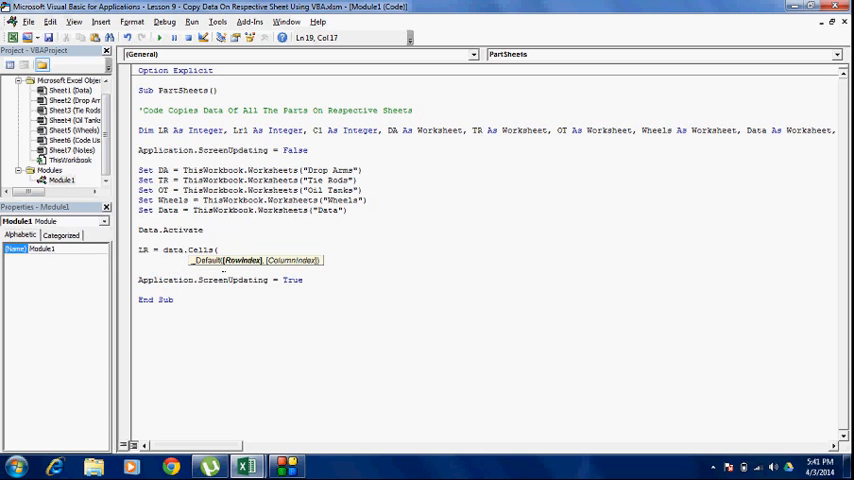
text(rows)
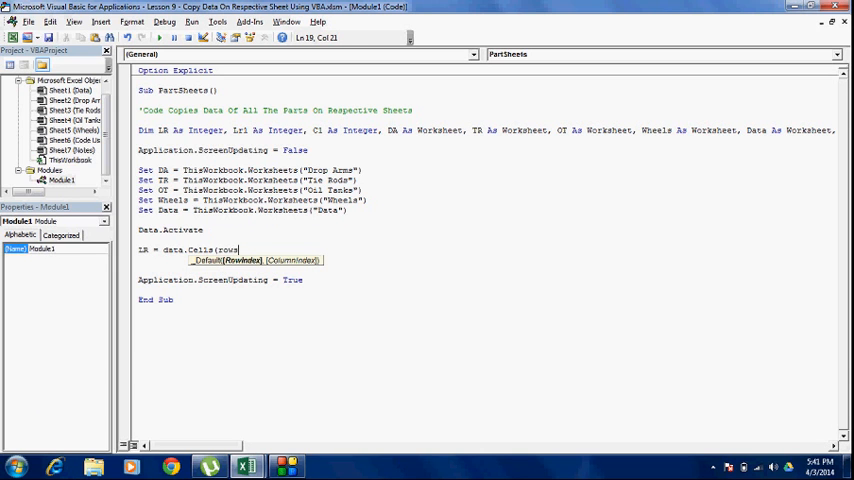
text(.Count,)
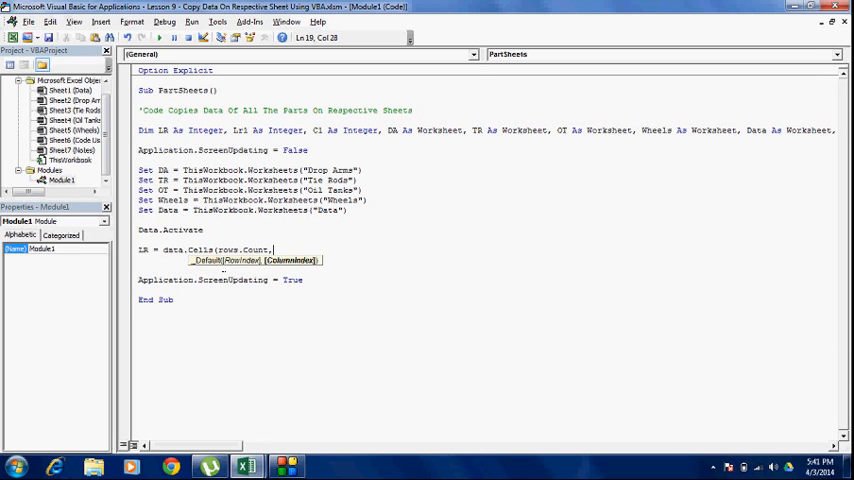
text("A")
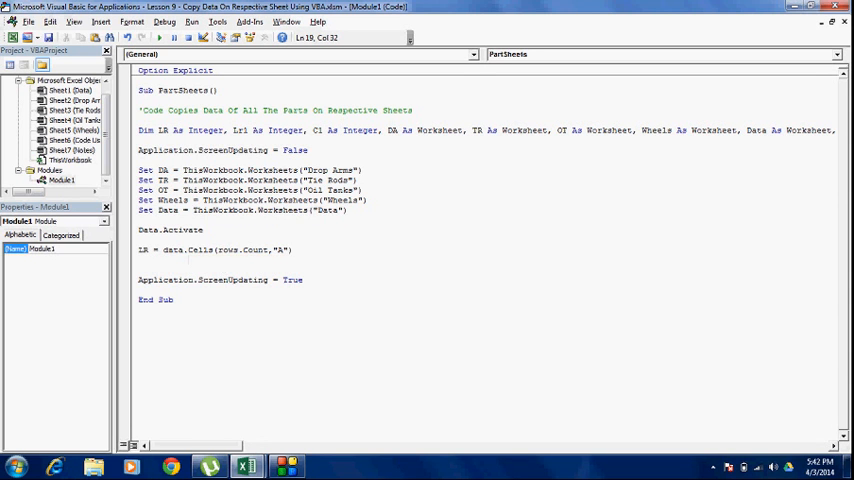
text(.end)
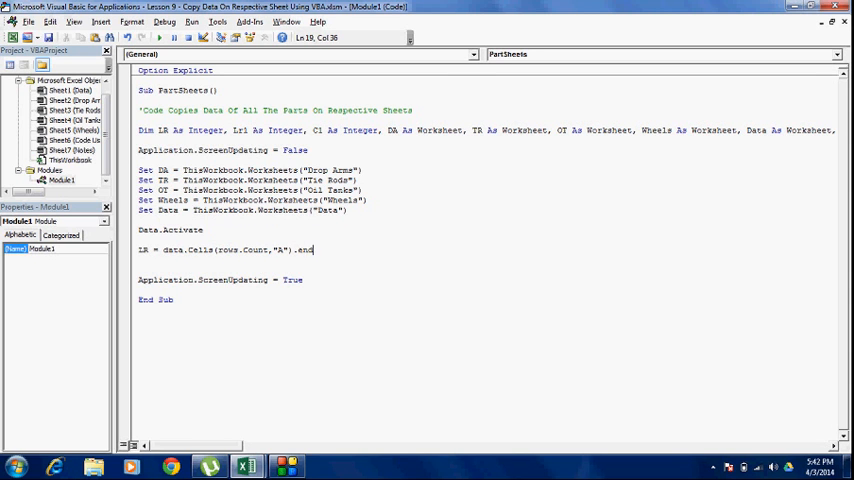
text((xlup))
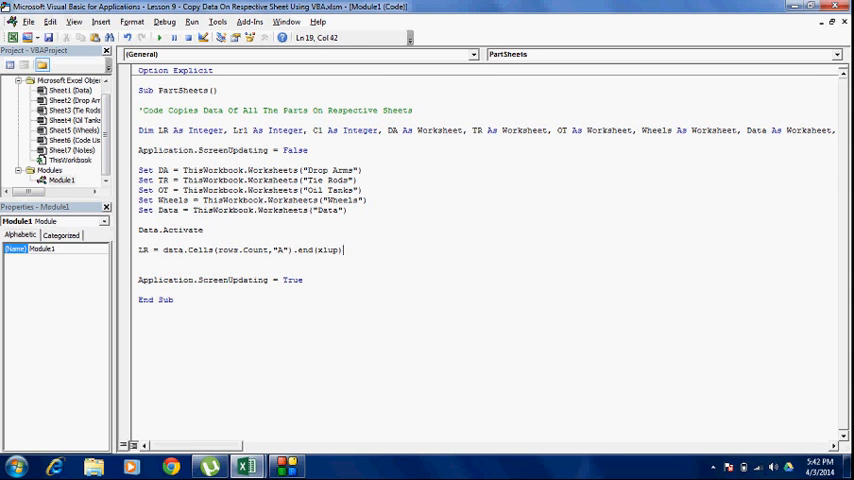
text(.row)
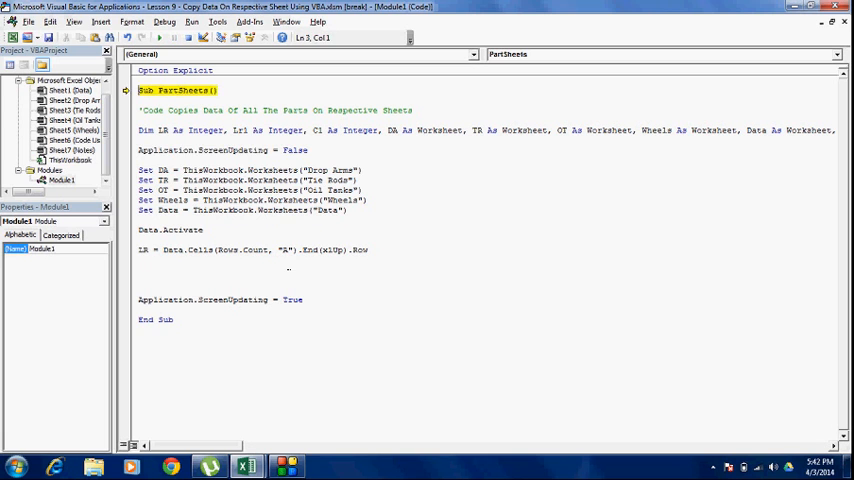
Step: Run the macro to the Application.ScreenUpdating = True line to inspect LR's value
click(250, 190)
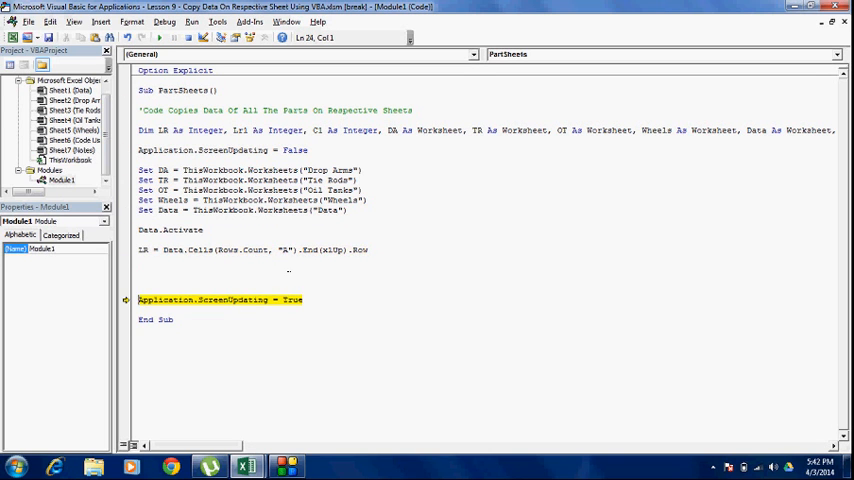
mouse_move(146, 250)
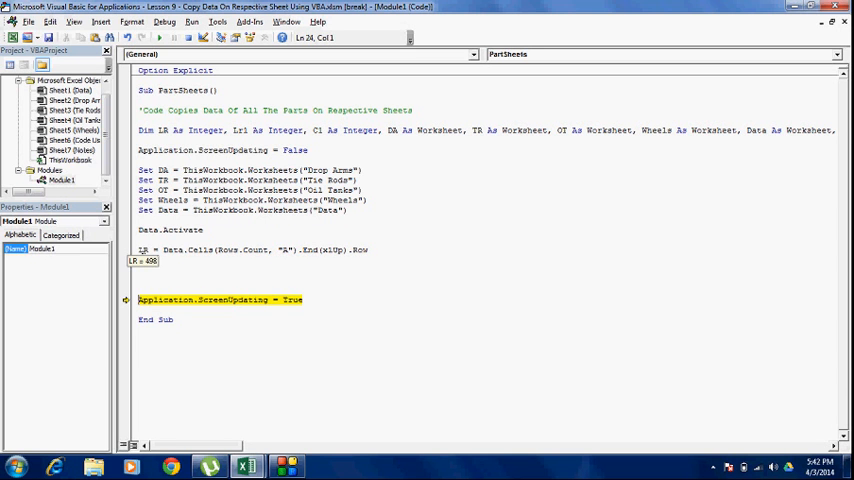